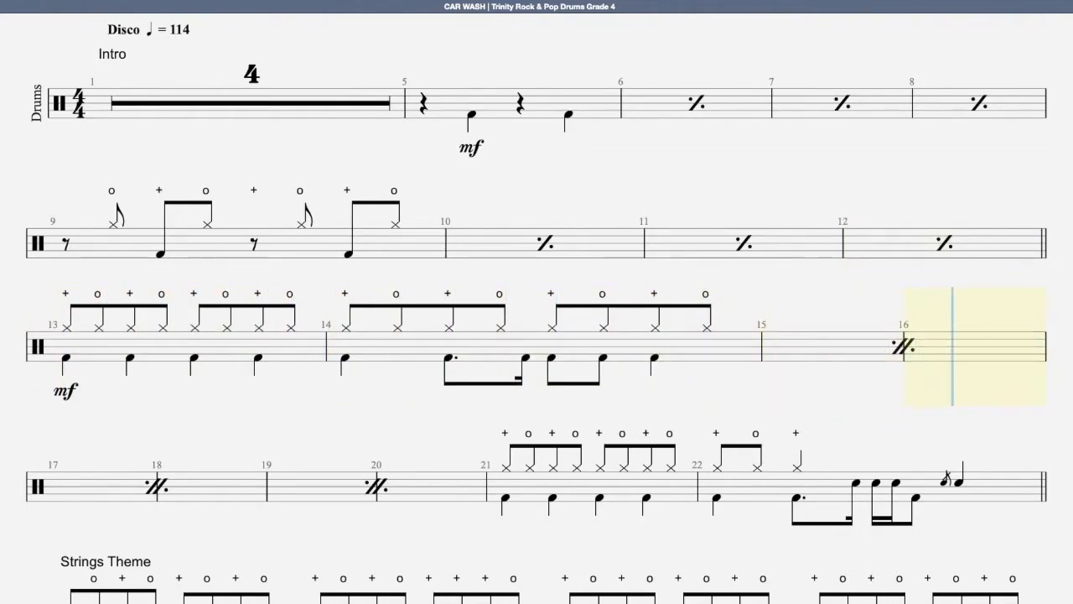
scroll("down", 3)
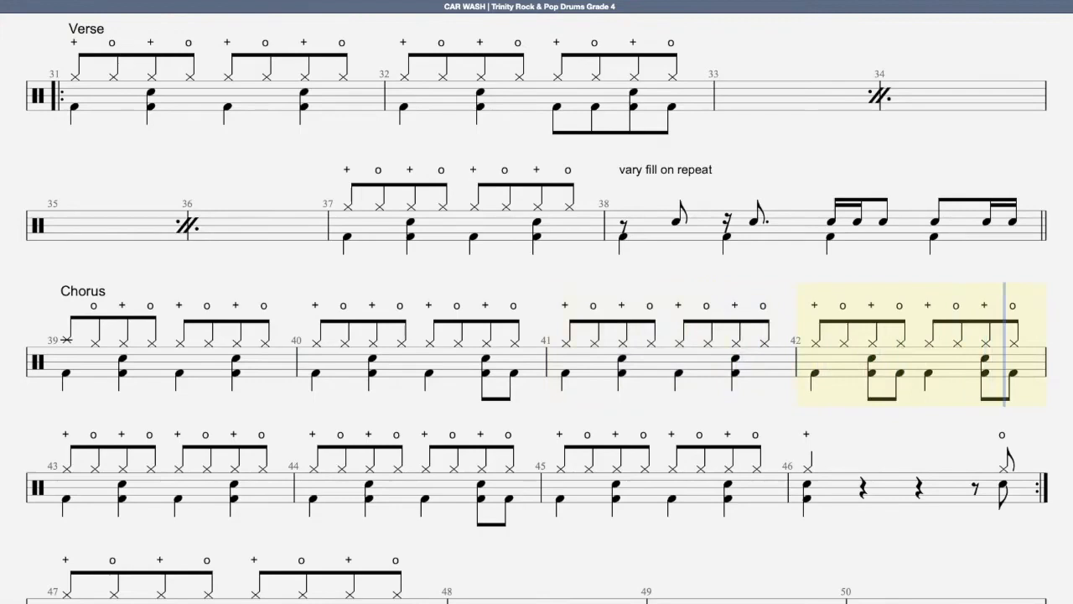
scroll("down", 3)
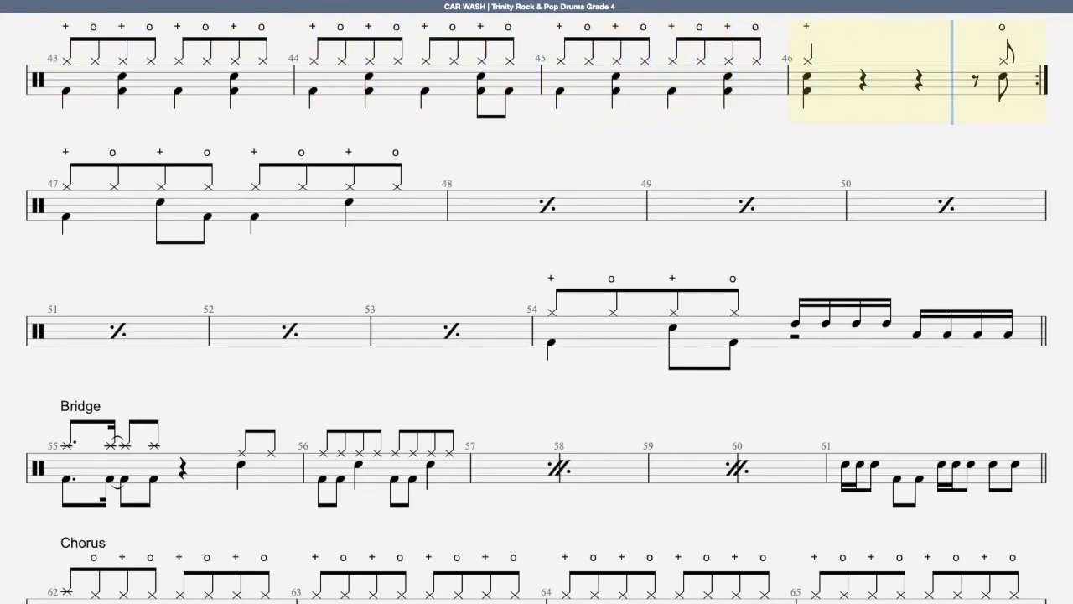
scroll("up", 3)
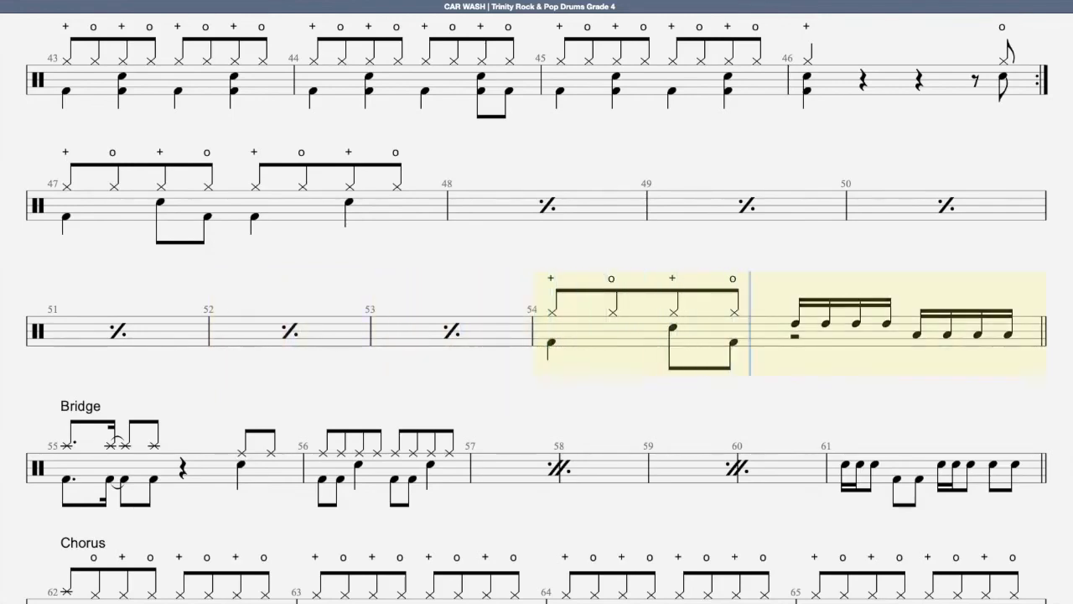
scroll("down", 3)
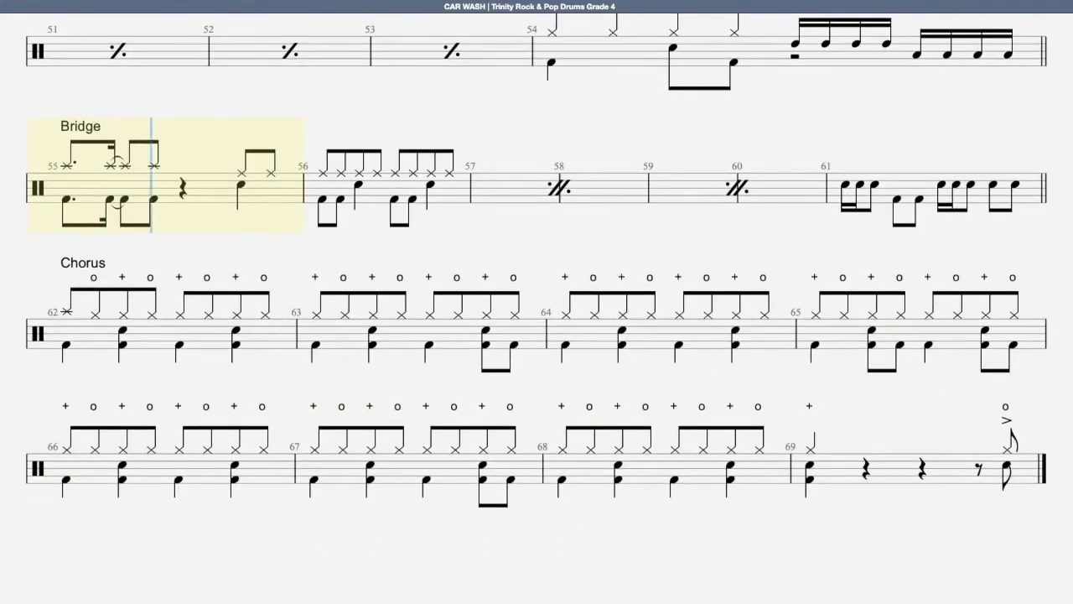